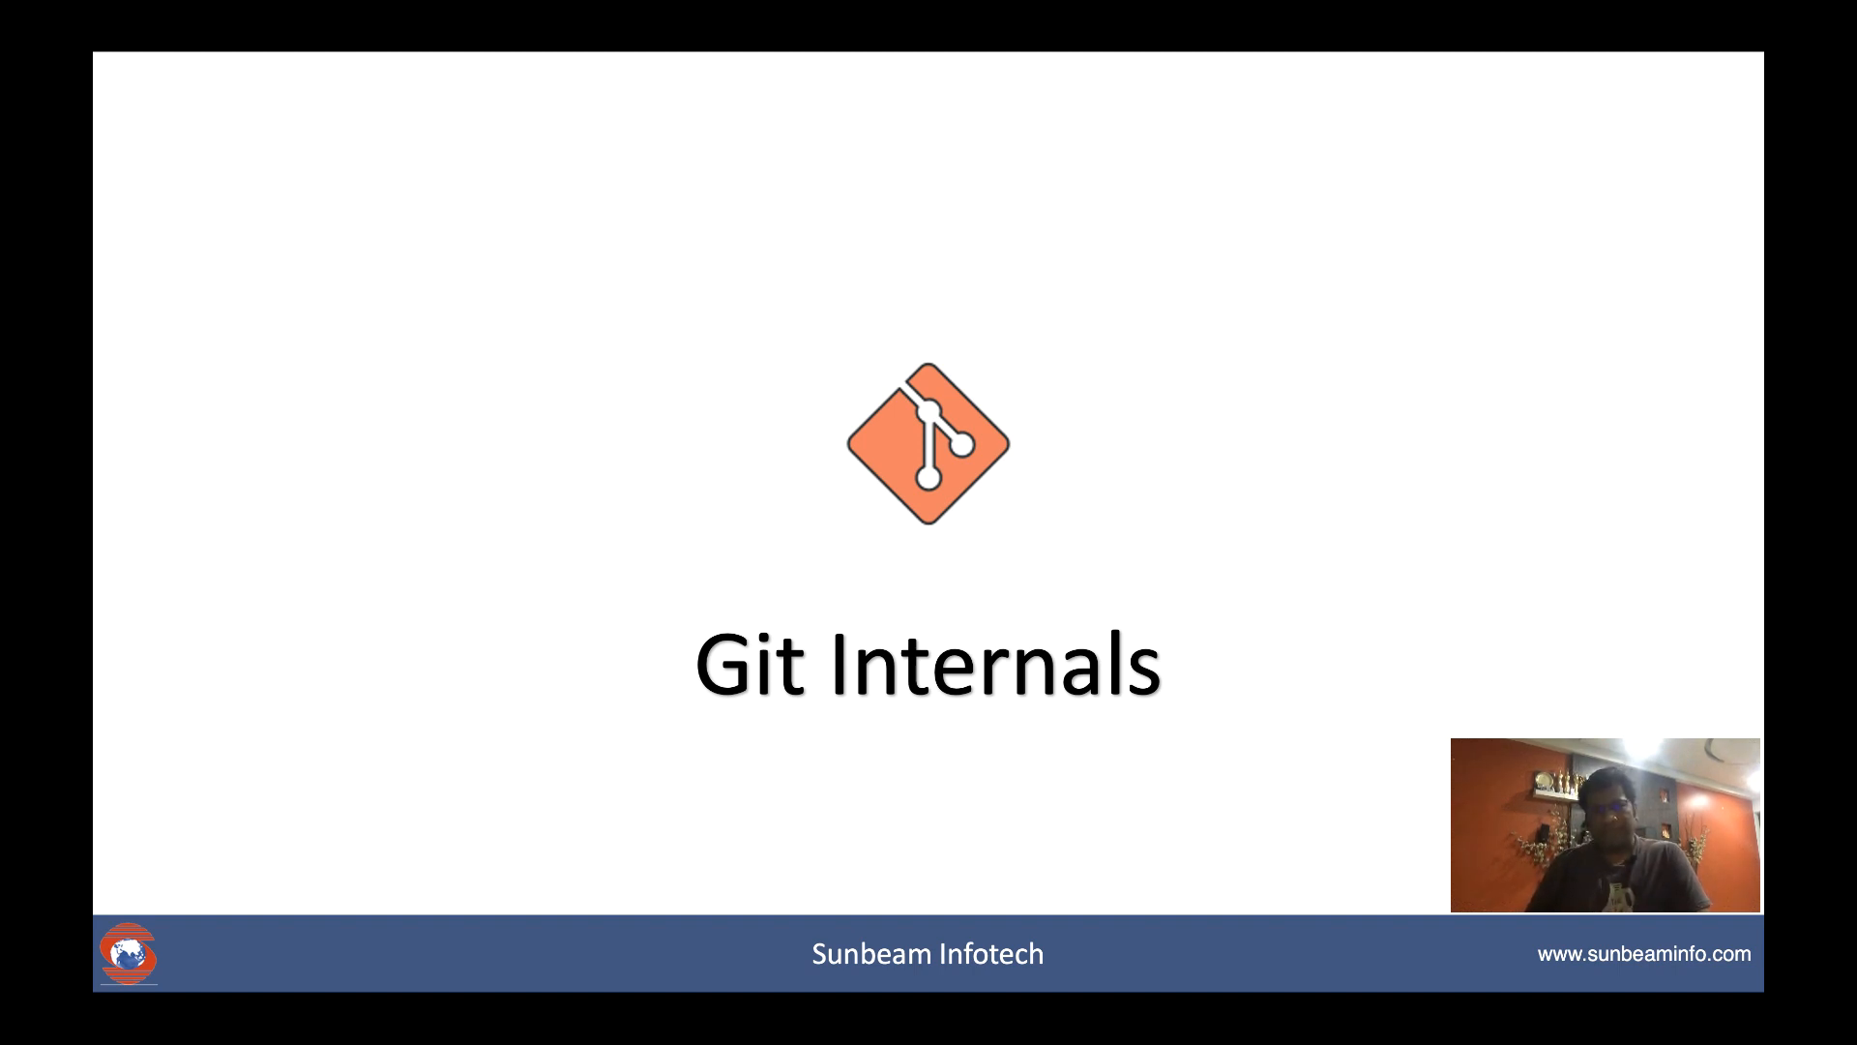
{"action": "key", "text": "Right"}
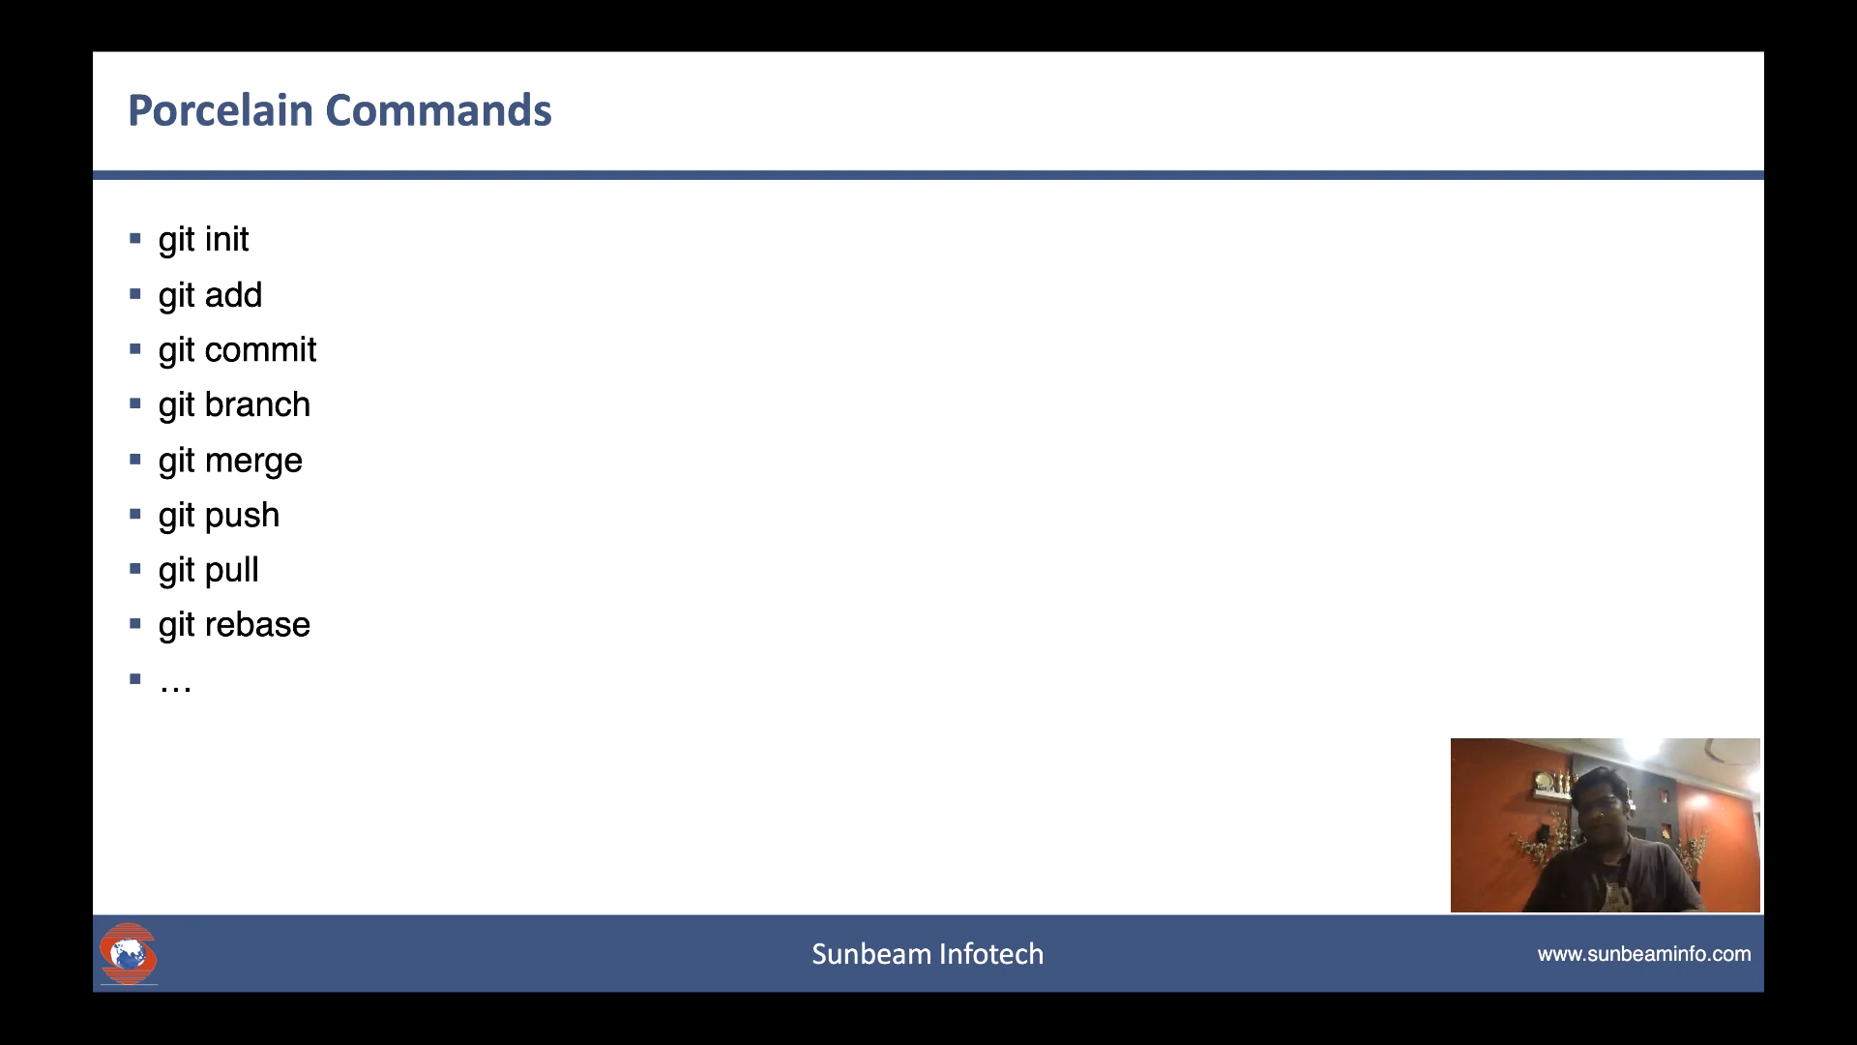
{"action": "key", "text": "right"}
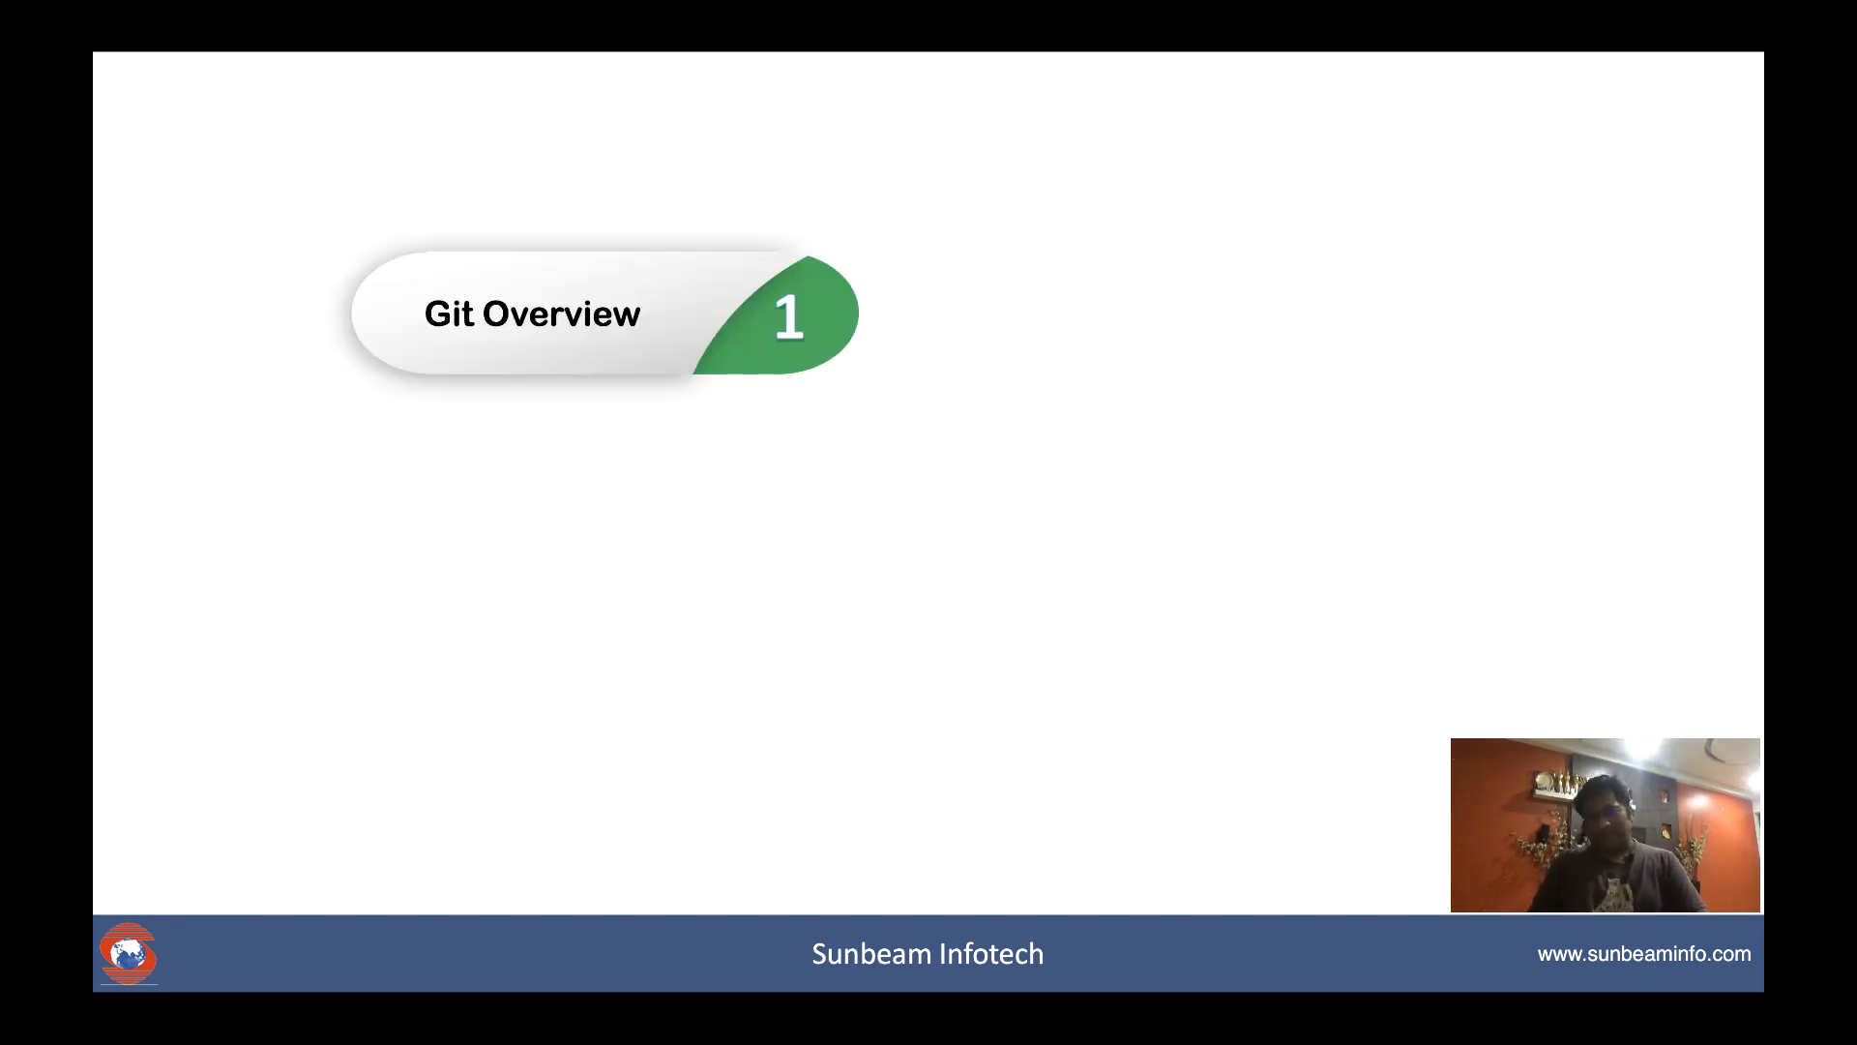